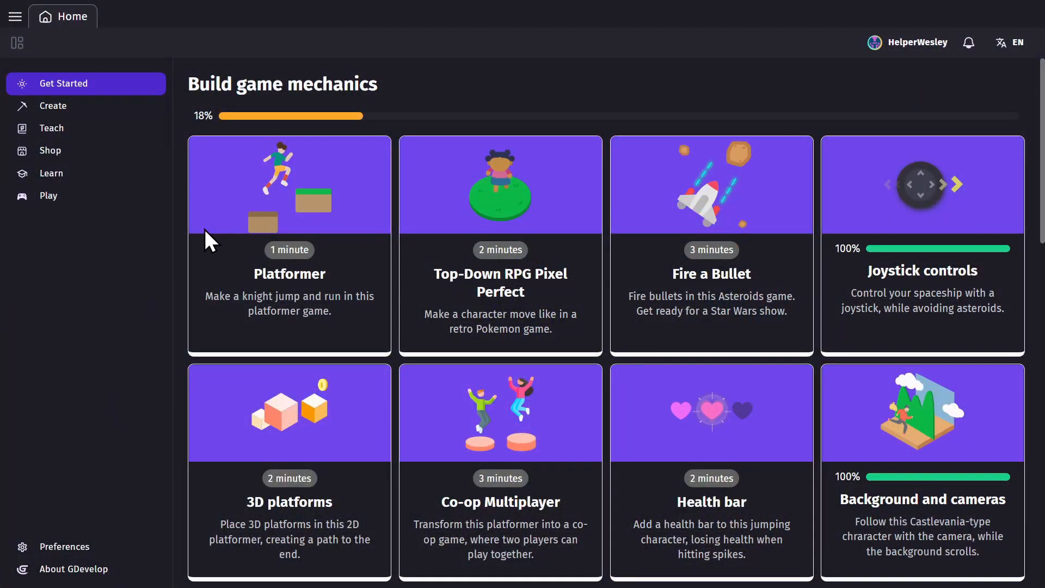
{"action": "mouse_move", "coordinate": [87, 105]}
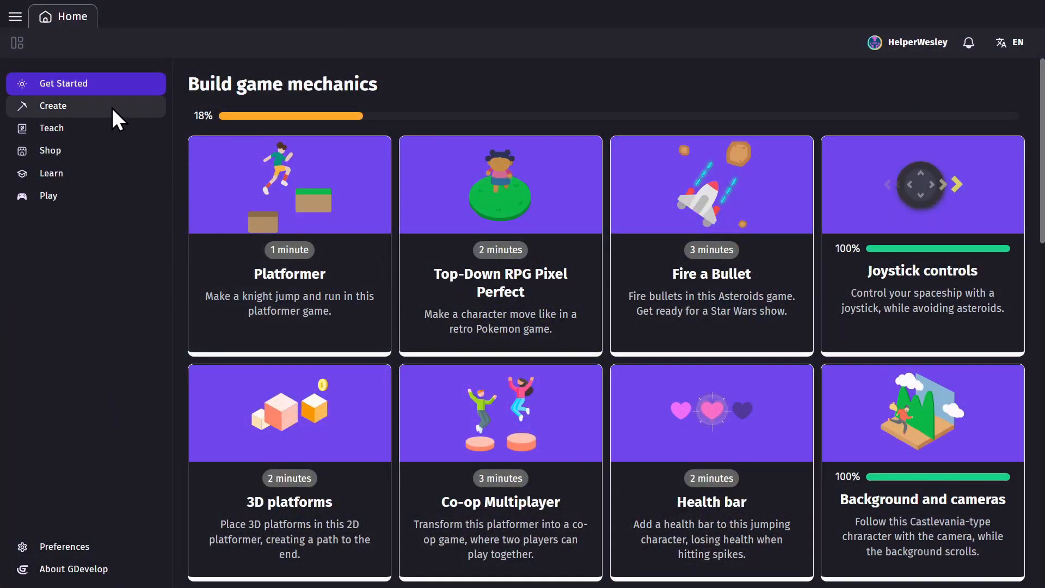
- Open the Create section to list saved games like starting_3dplatformer and starting_fps
{"action": "left_click", "coordinate": [53, 106]}
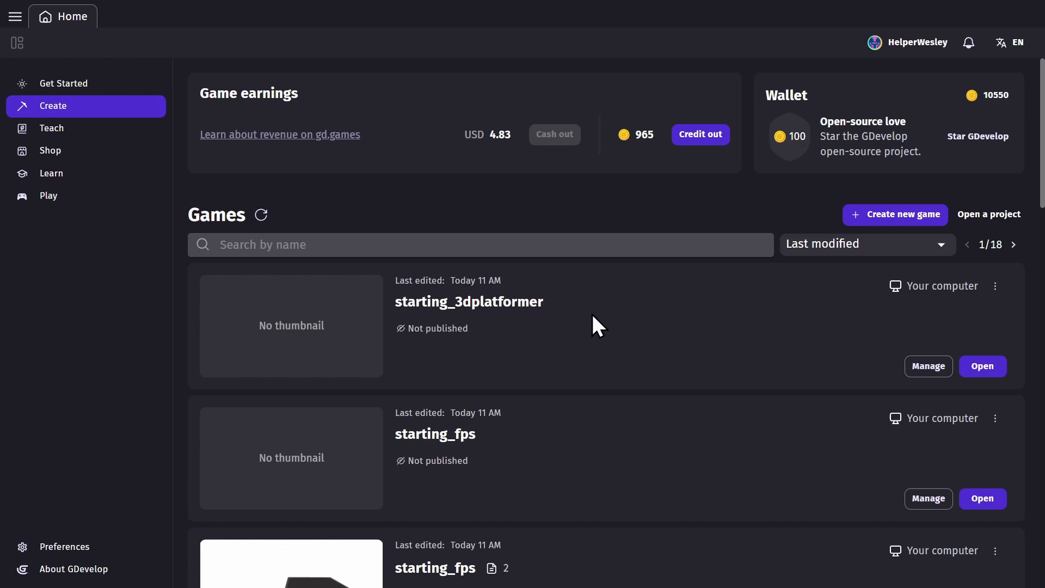
{"action": "mouse_move", "coordinate": [620, 522]}
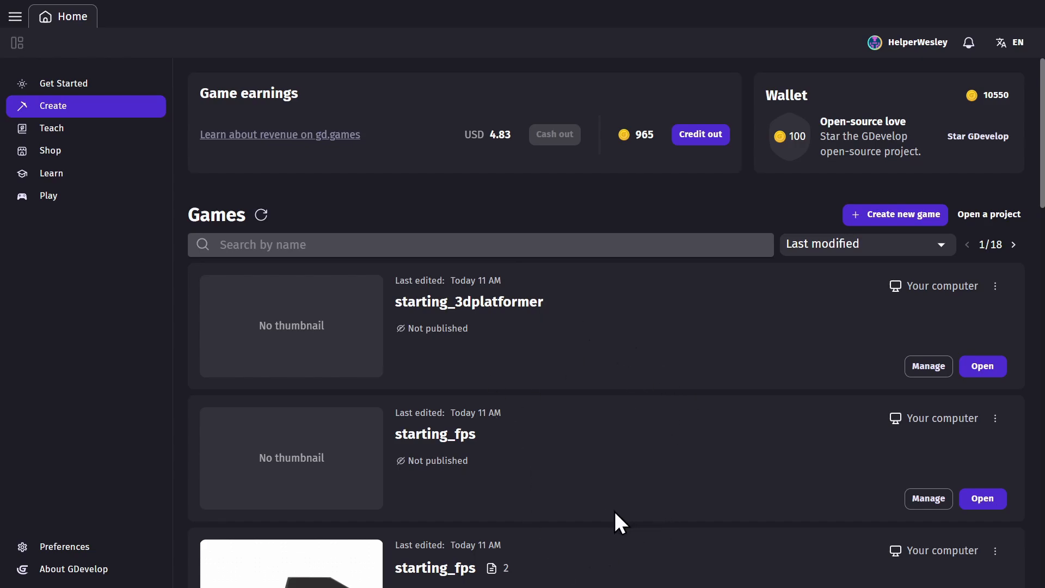
- Start a new game named Purring Squirrel from the Platformer starter template
{"action": "left_click", "coordinate": [894, 214]}
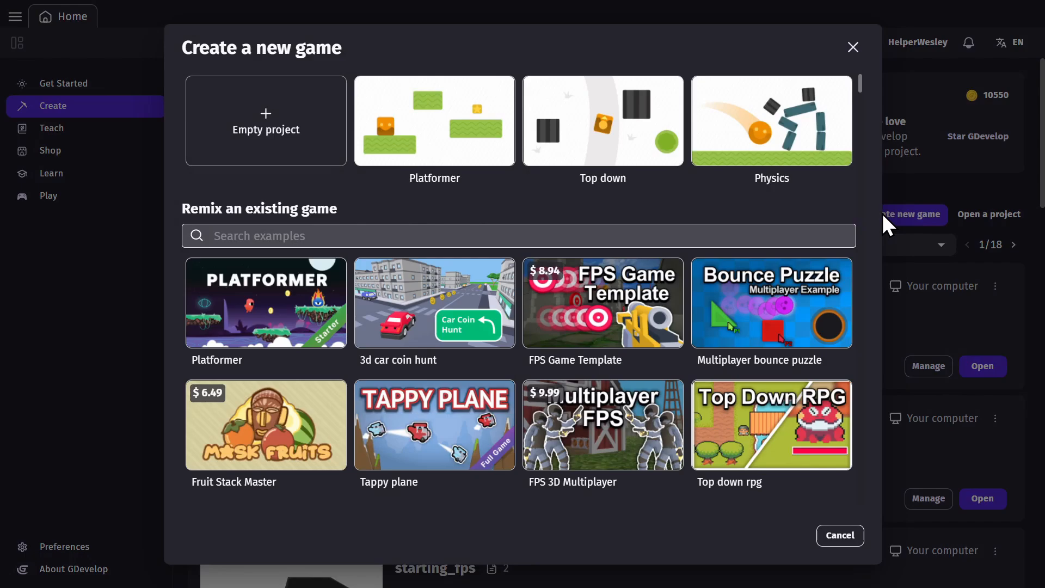
{"action": "mouse_move", "coordinate": [285, 314]}
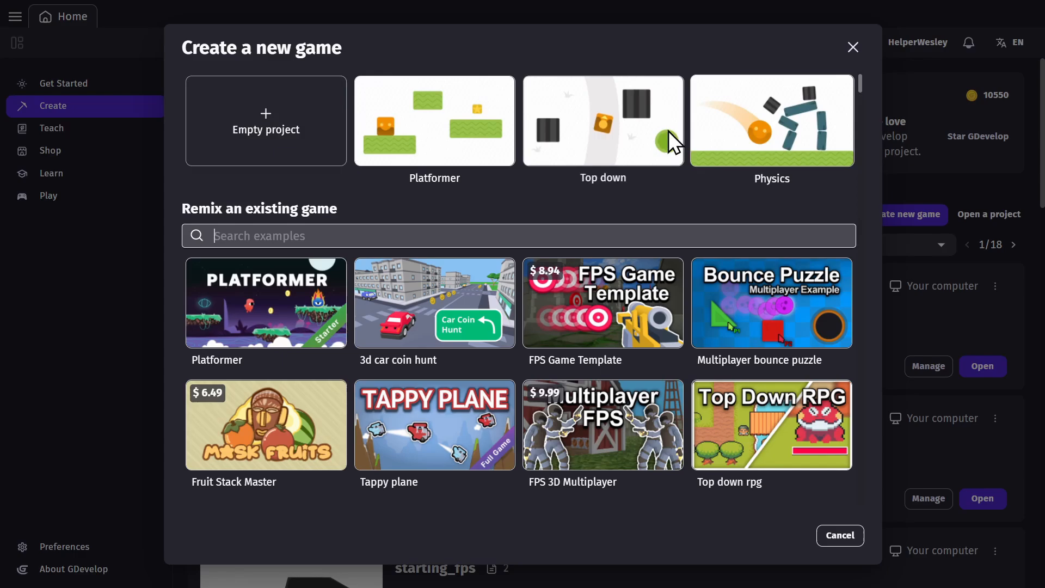
{"action": "left_click", "coordinate": [434, 121]}
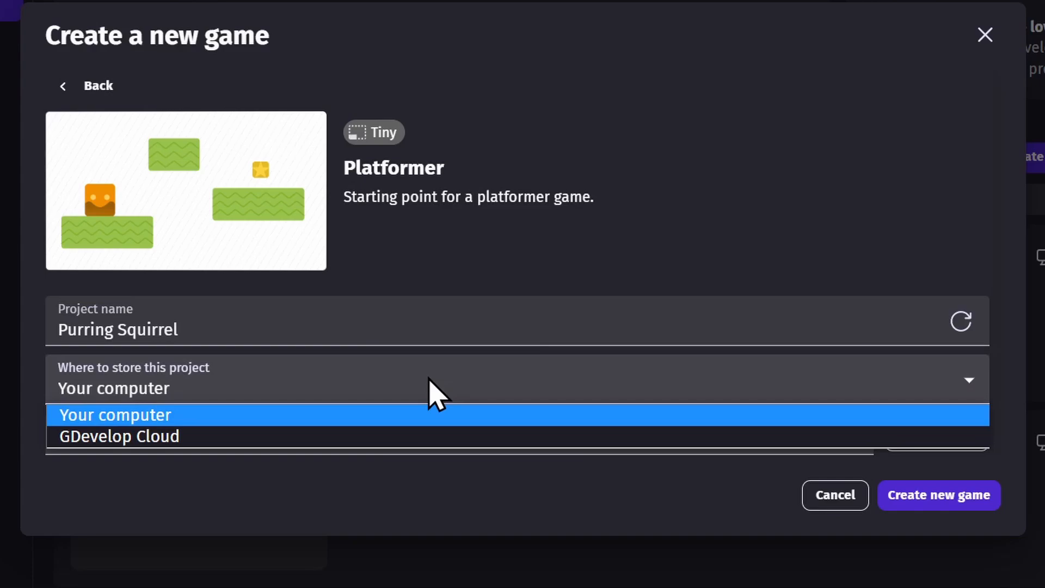
{"action": "mouse_move", "coordinate": [119, 436]}
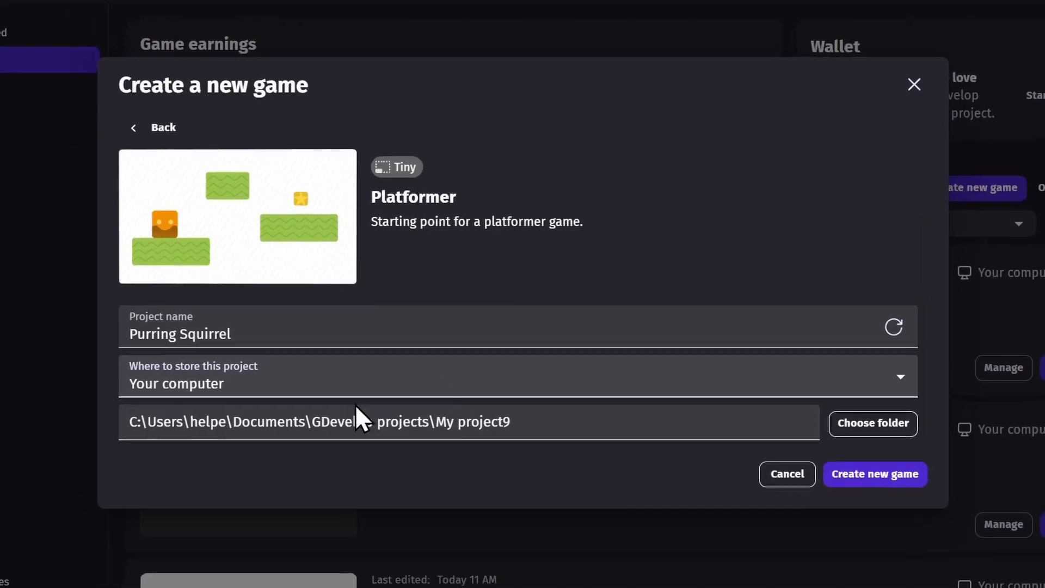
- Create the Purring Squirrel project and select the player character in the scene
{"action": "left_click", "coordinate": [875, 474]}
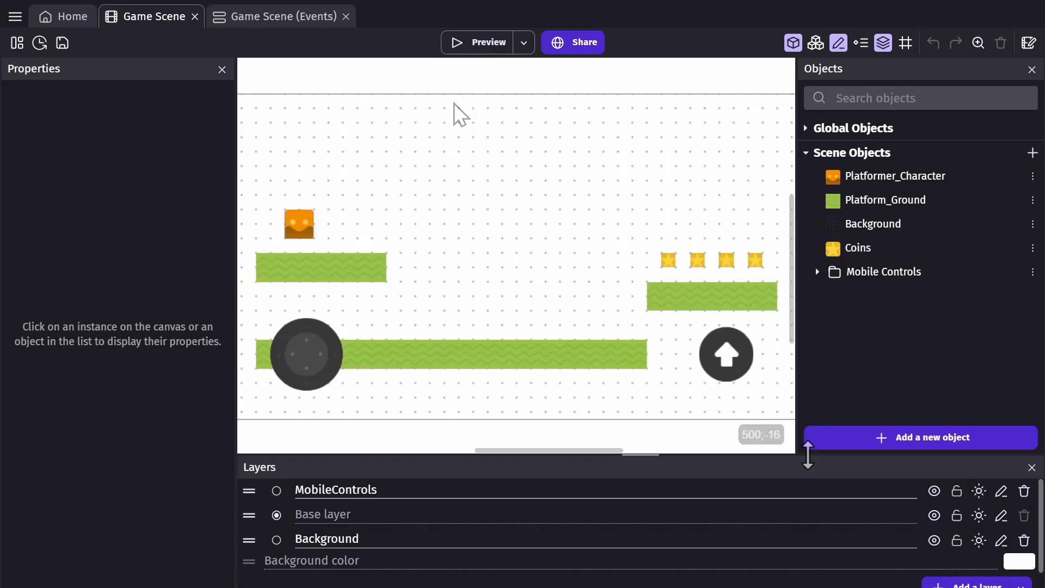
{"action": "mouse_move", "coordinate": [336, 240]}
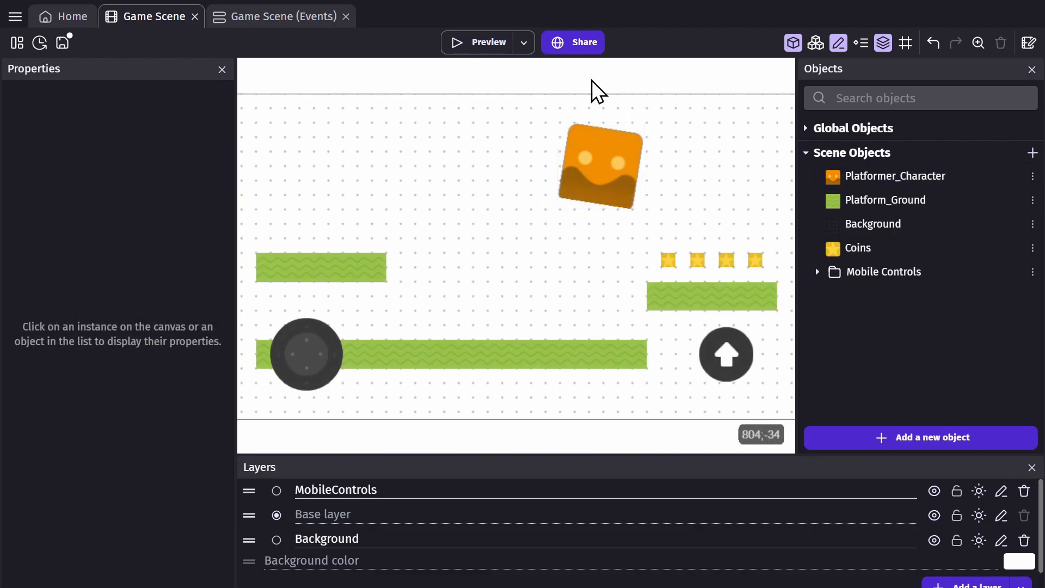
{"action": "left_click", "coordinate": [393, 176]}
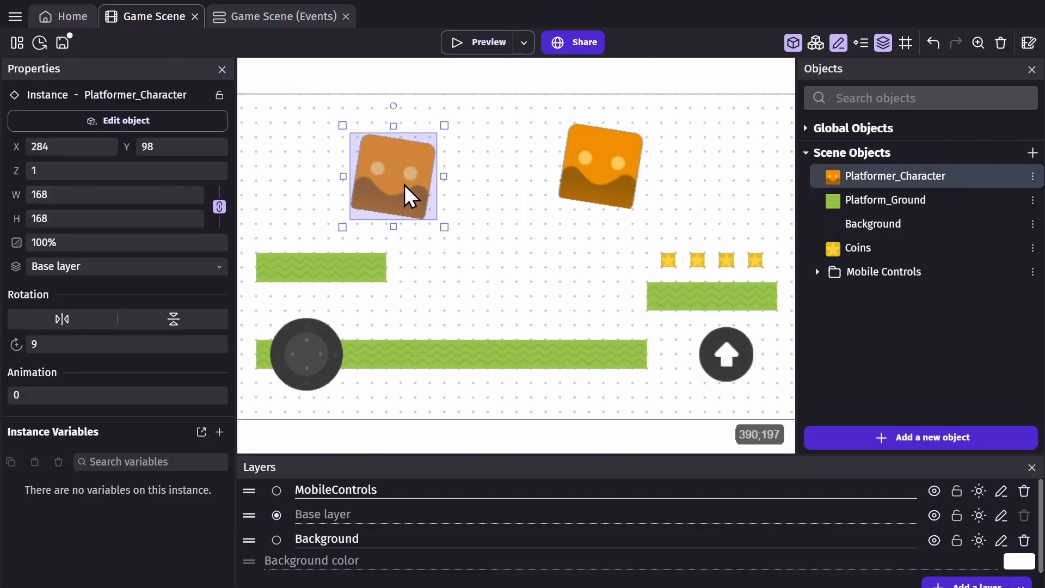
{"action": "mouse_move", "coordinate": [407, 201]}
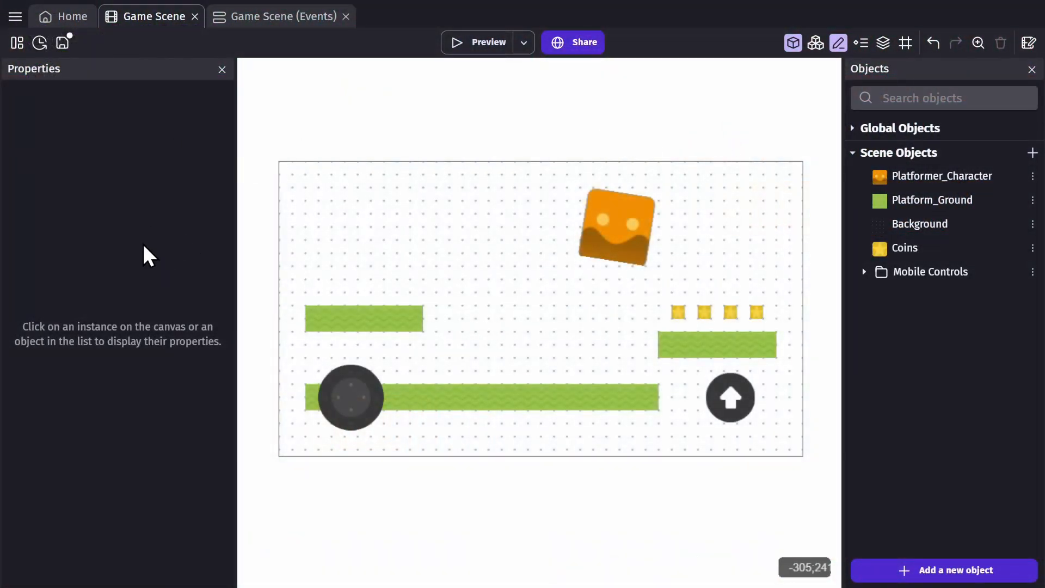
- Enter 843 and -22 in Platformer_Character's instance properties, leaving it upright above the top edge
{"action": "left_click", "coordinate": [838, 42]}
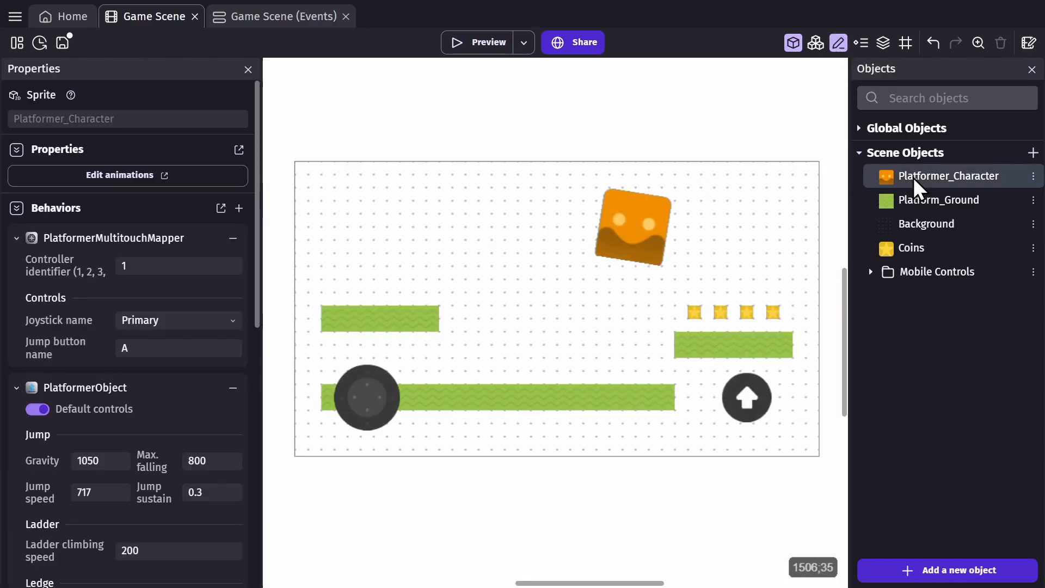
{"action": "left_click", "coordinate": [632, 226]}
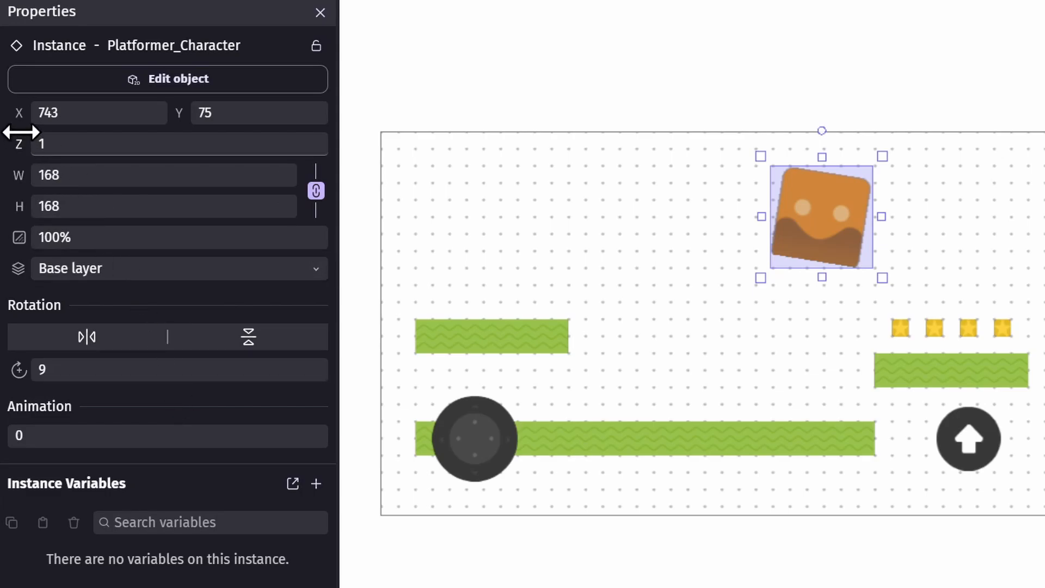
{"action": "type", "text": "843"}
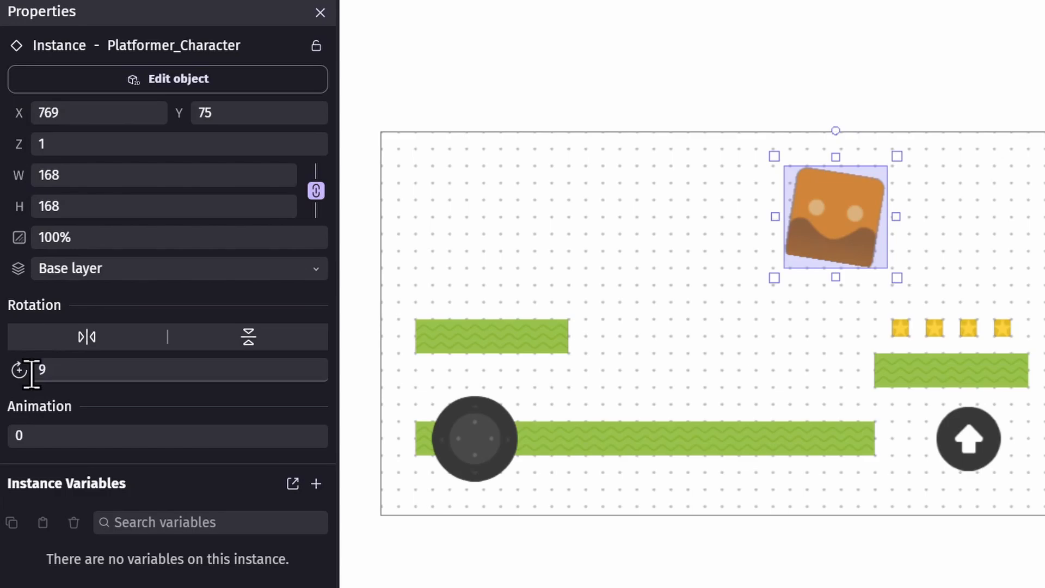
{"action": "type", "text": "-22"}
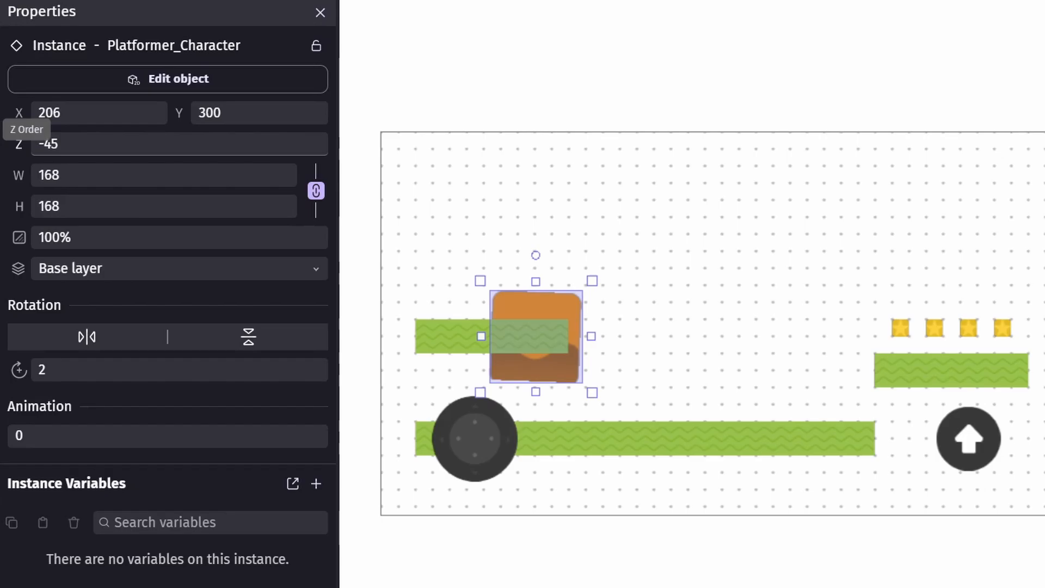
{"action": "left_click", "coordinate": [321, 15]}
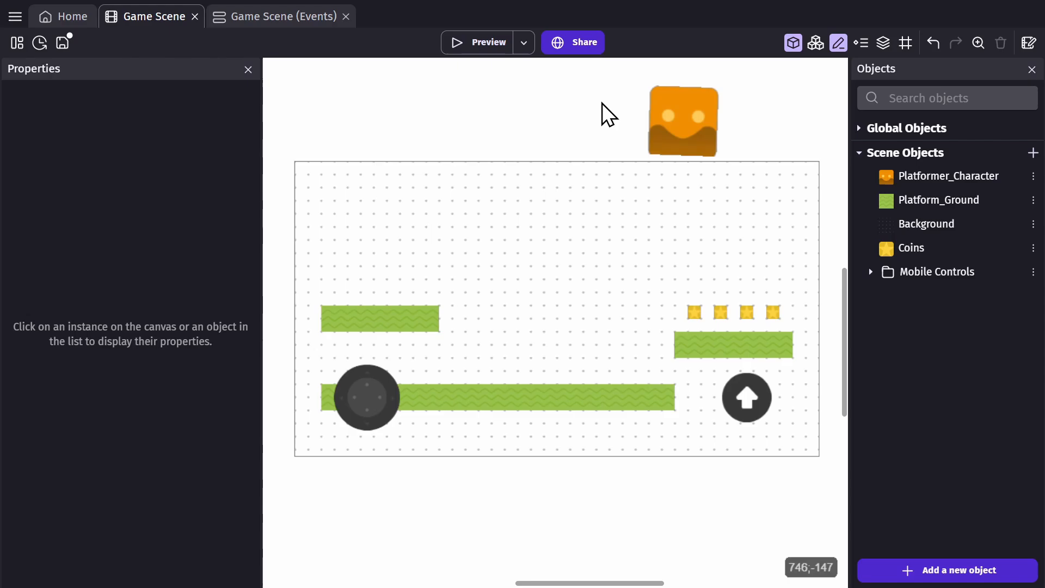
- Place the character on the upper-left platform and show the Instances List
{"action": "left_click", "coordinate": [488, 42]}
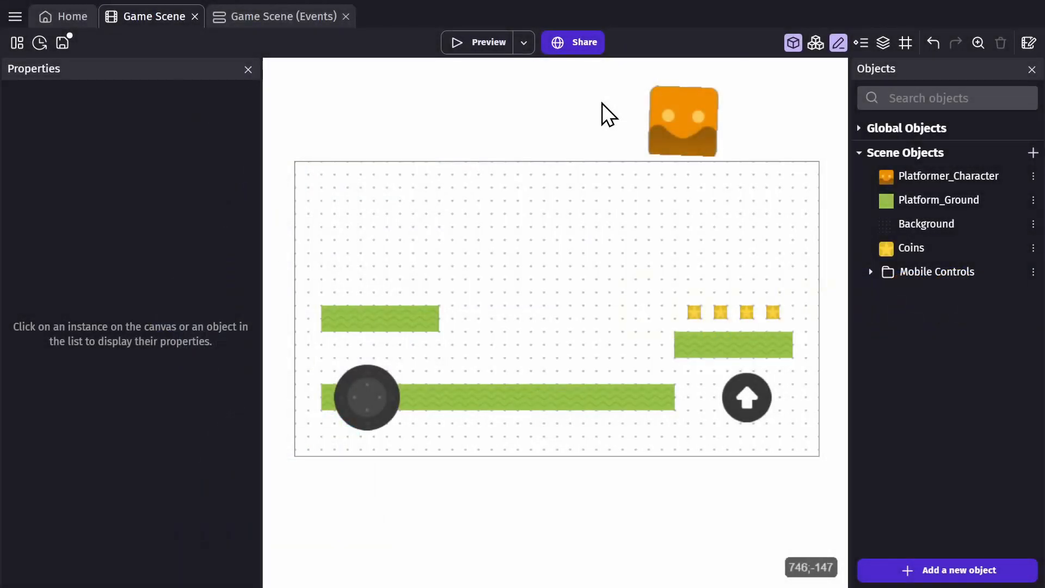
{"action": "left_click", "coordinate": [882, 43]}
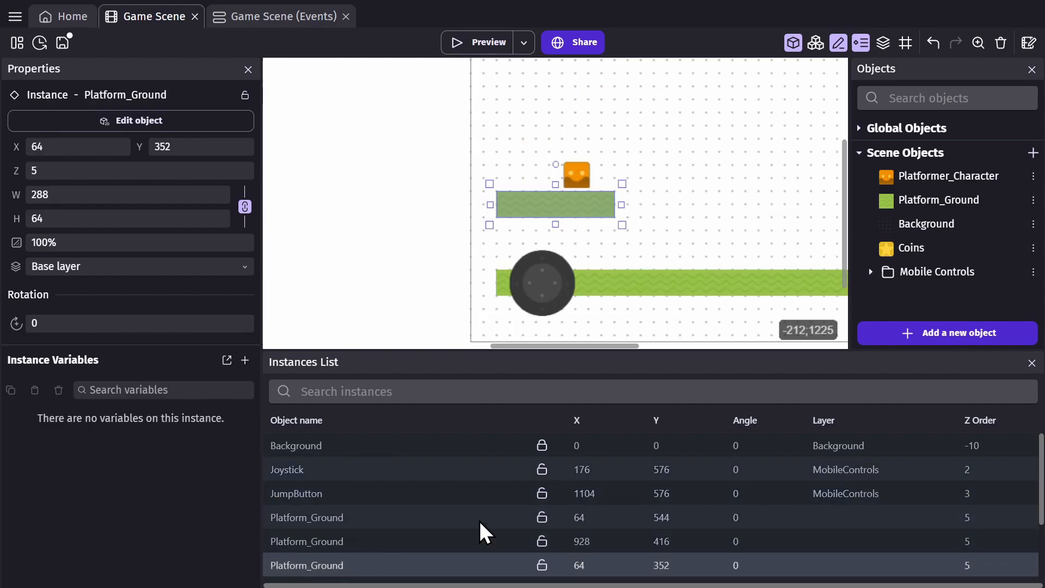
- Close the Instances List, toggle the scene grid on and off, then view Game Scene events
{"action": "left_click", "coordinate": [1031, 362]}
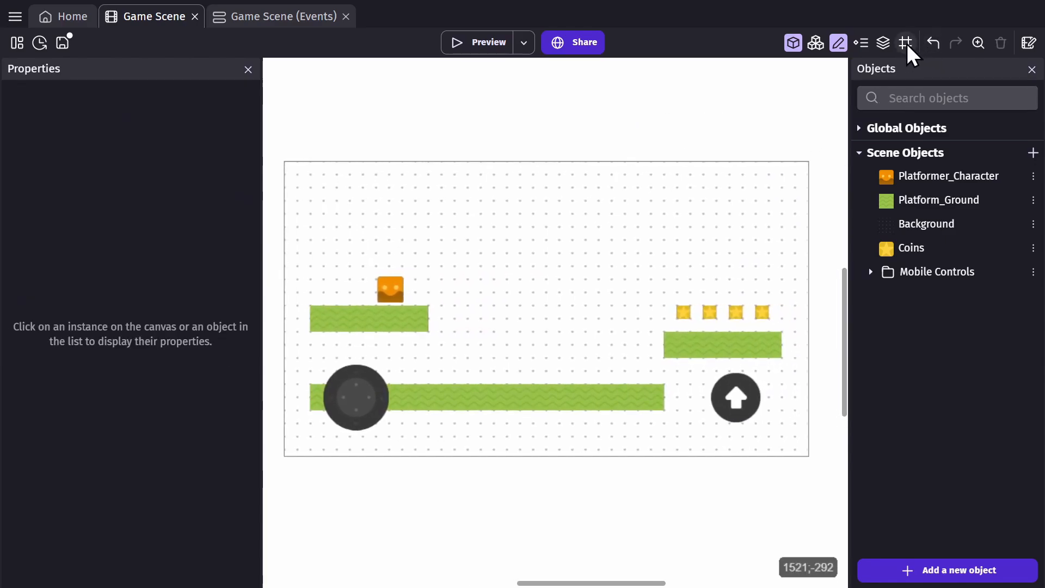
{"action": "left_click", "coordinate": [905, 42]}
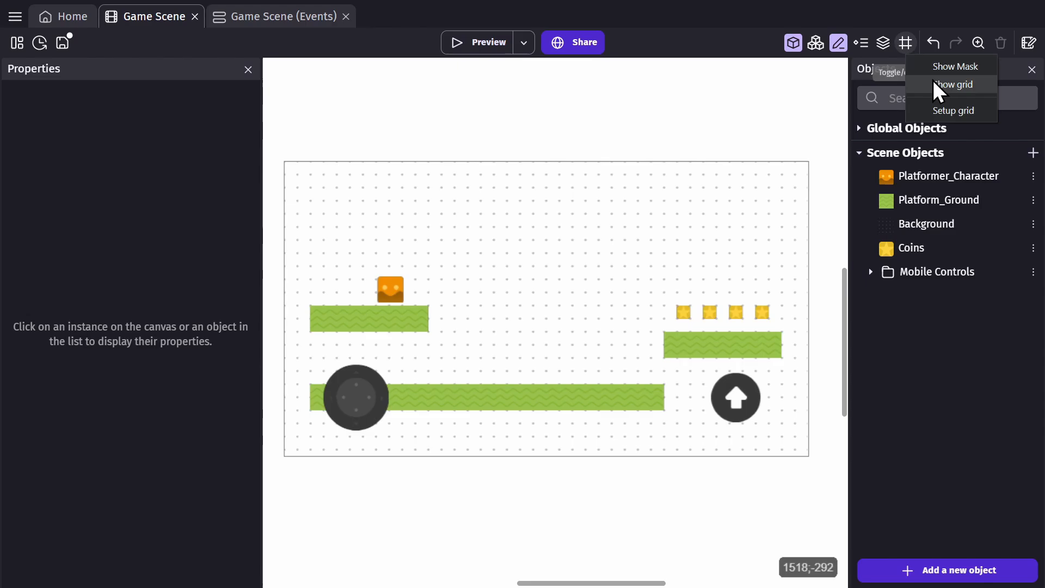
{"action": "left_click", "coordinate": [953, 84]}
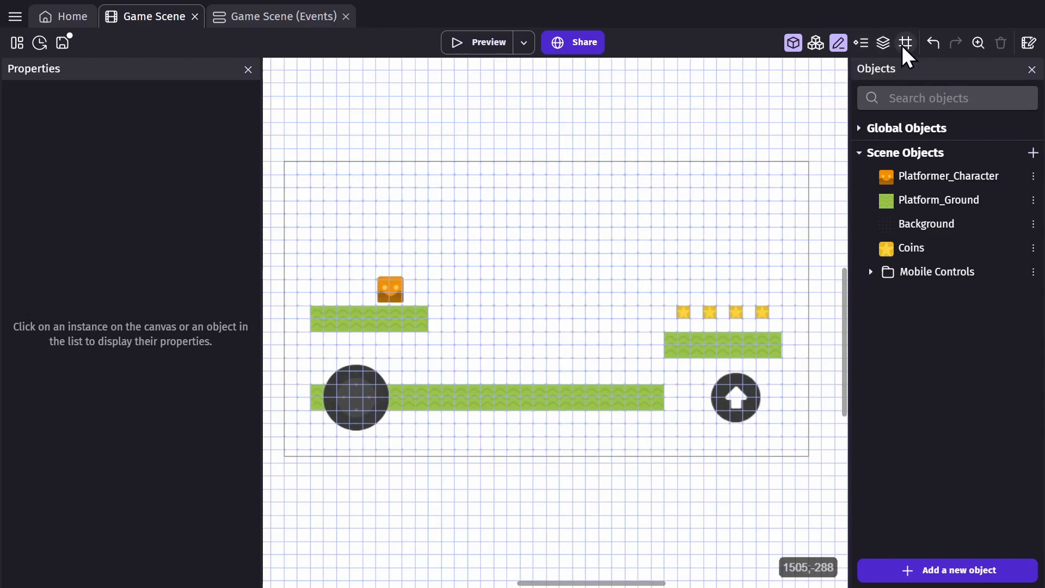
{"action": "left_click", "coordinate": [905, 42]}
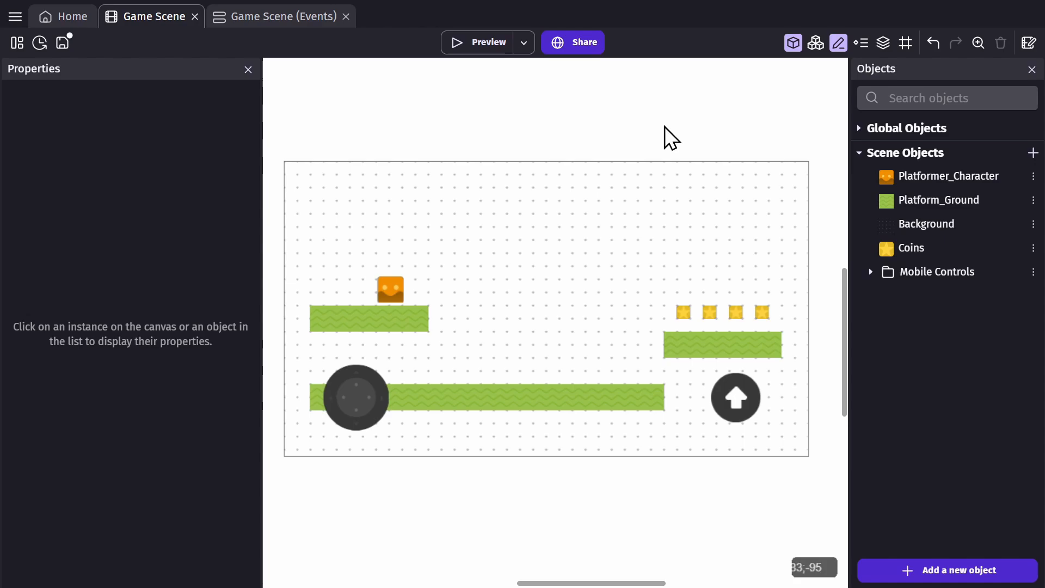
{"action": "left_click", "coordinate": [281, 16]}
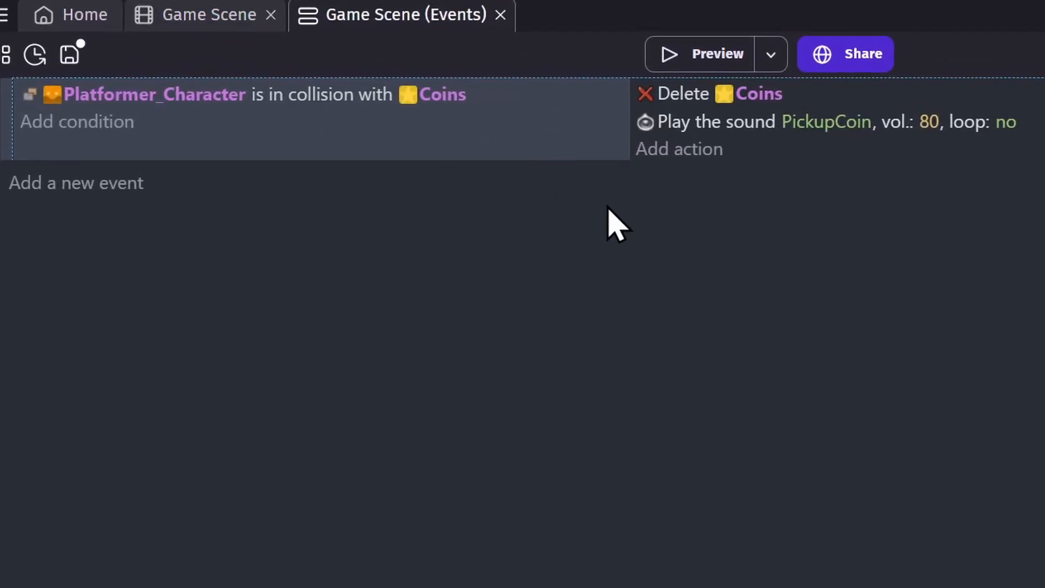
{"action": "mouse_move", "coordinate": [723, 217]}
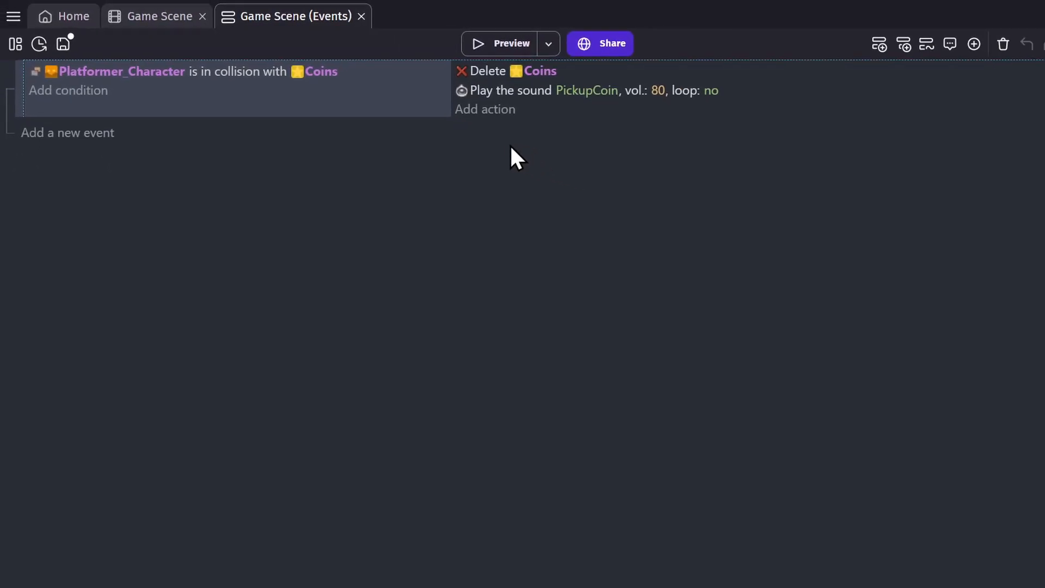
{"action": "mouse_move", "coordinate": [16, 42]}
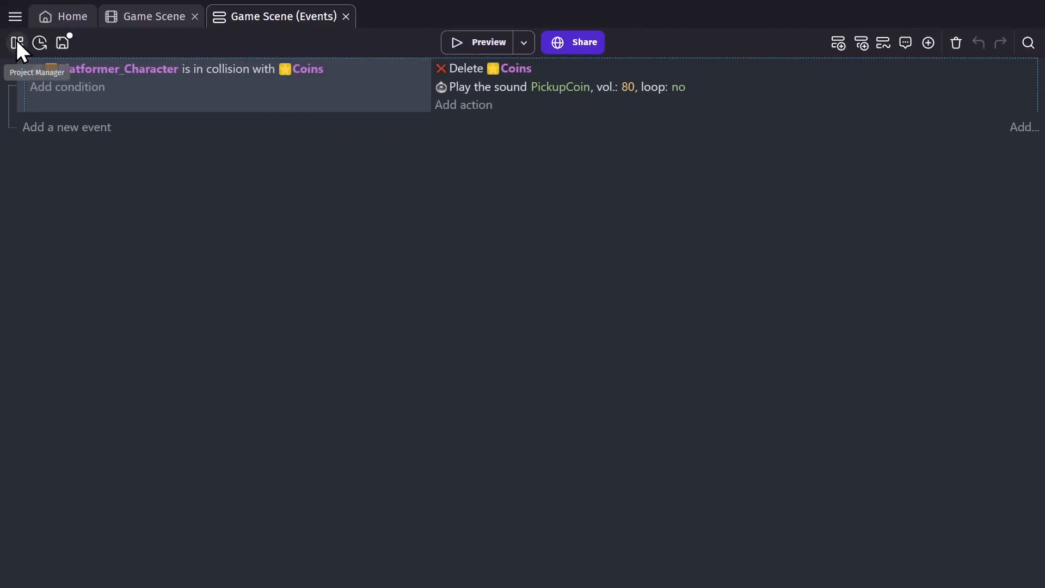
- Add a scene named 'Name' in the Project Manager and open its events sheet
{"action": "left_click", "coordinate": [16, 41]}
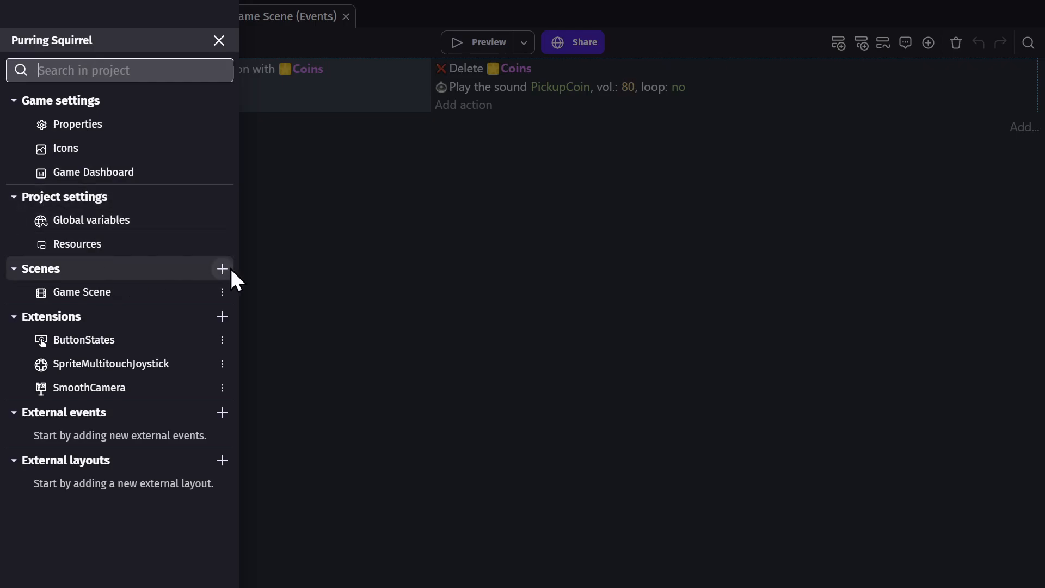
{"action": "left_click", "coordinate": [223, 269]}
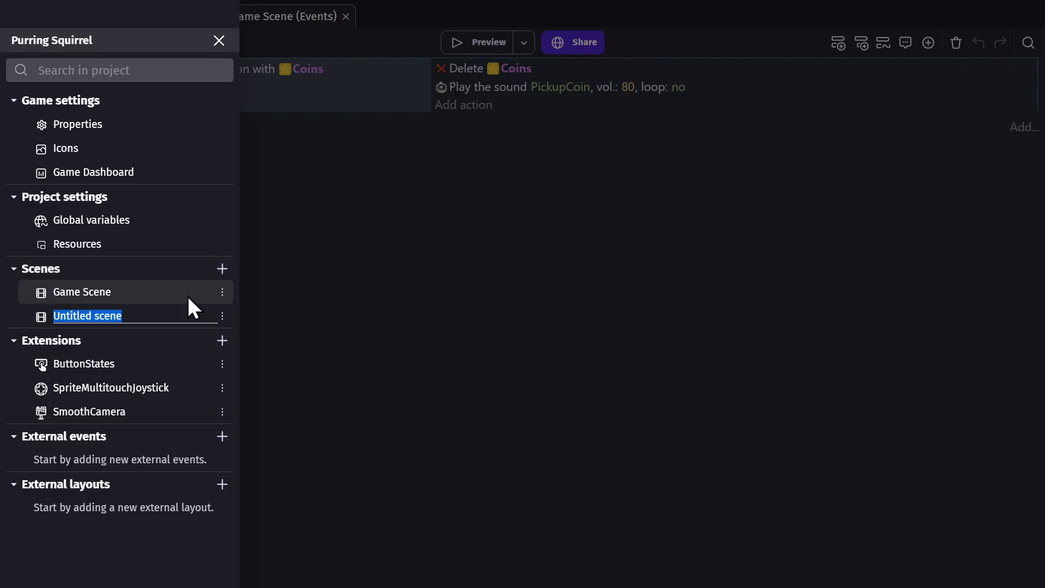
{"action": "type", "text": "Name"}
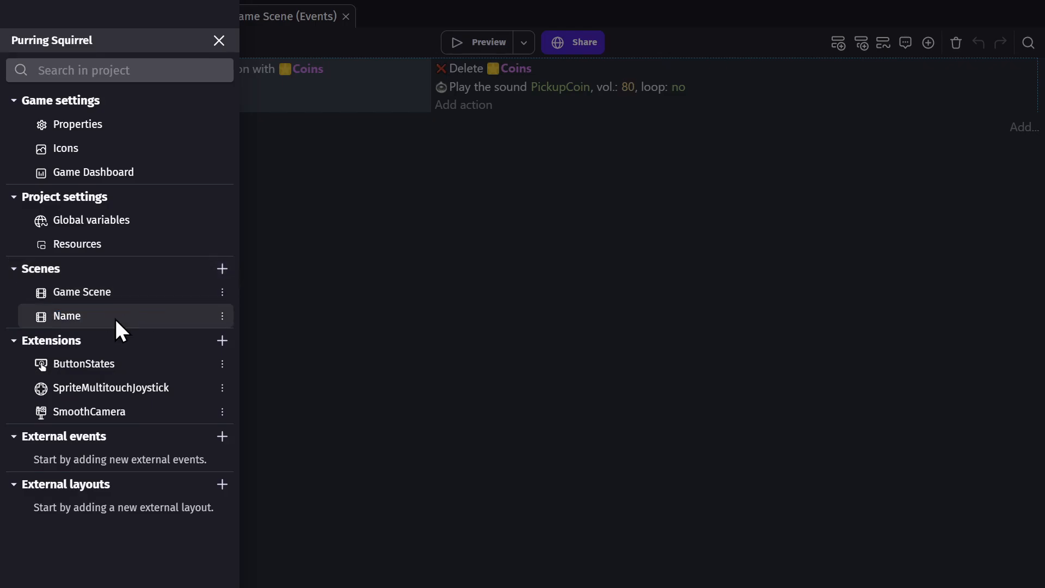
{"action": "double_click", "coordinate": [66, 315]}
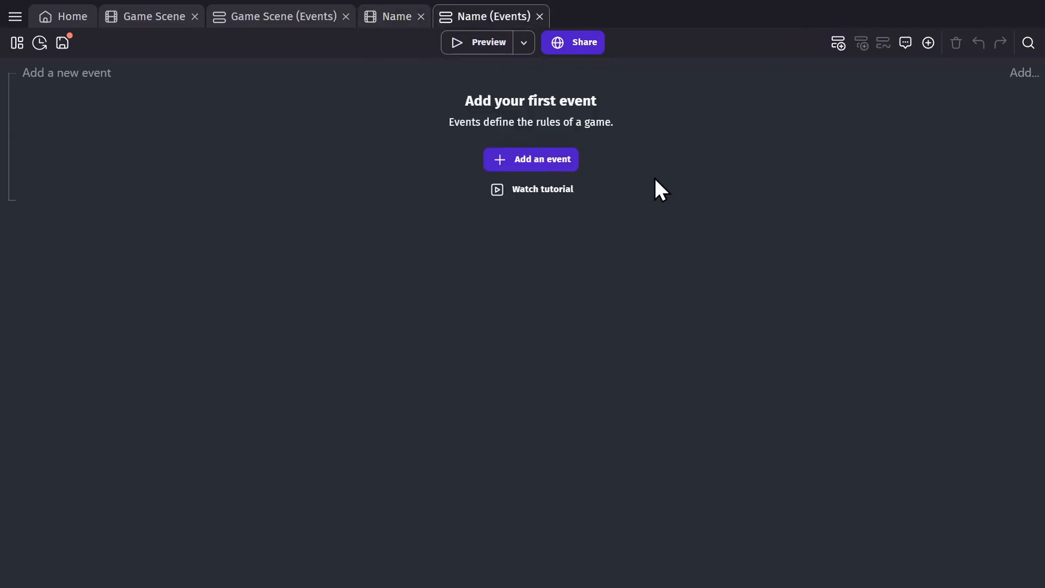
- Switch through the Name scene, Game Scene and its events, ending on the Game Scene layout
{"action": "left_click", "coordinate": [394, 15]}
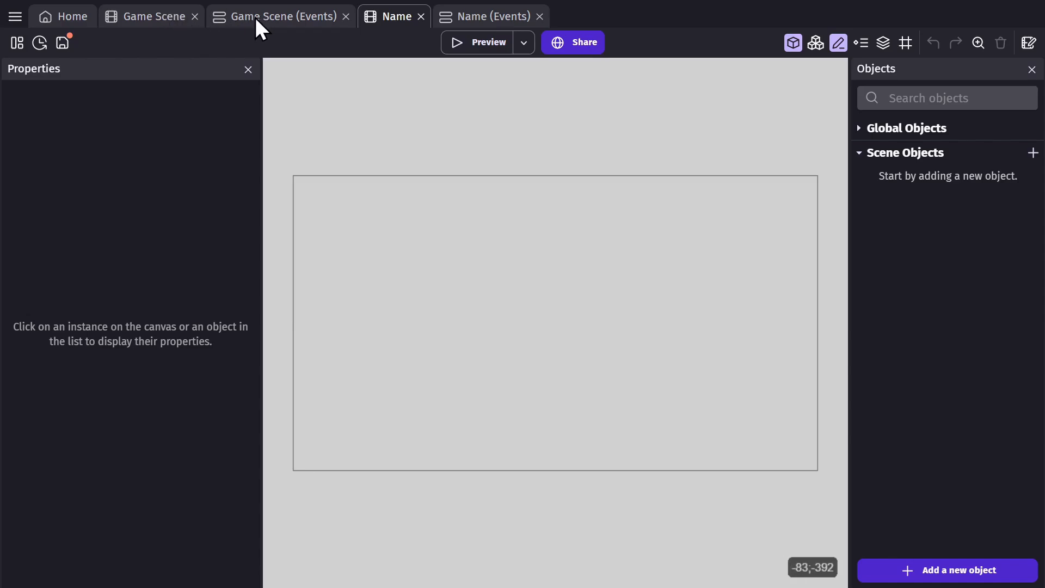
{"action": "left_click", "coordinate": [153, 15]}
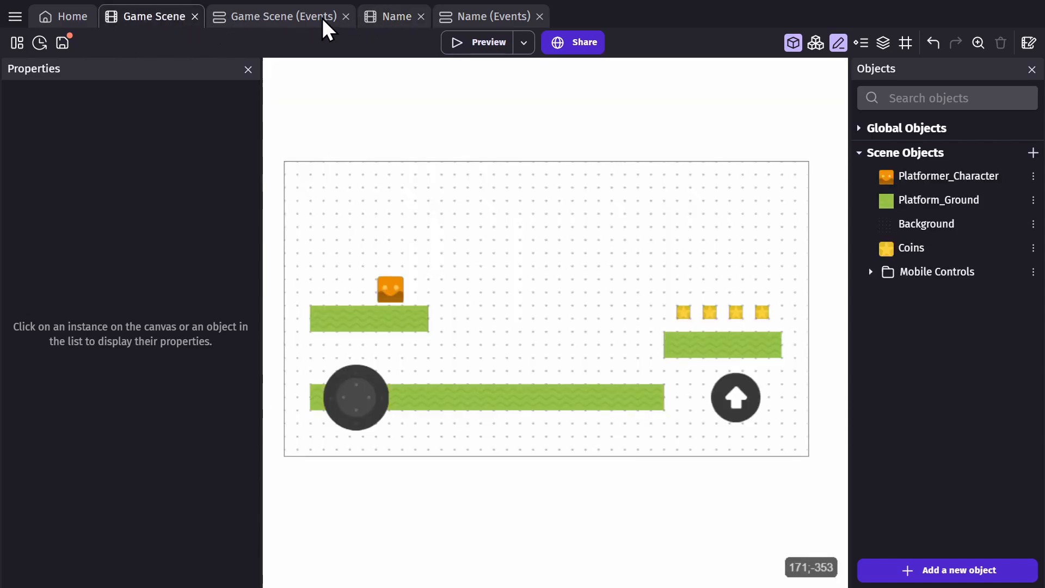
{"action": "left_click", "coordinate": [279, 16]}
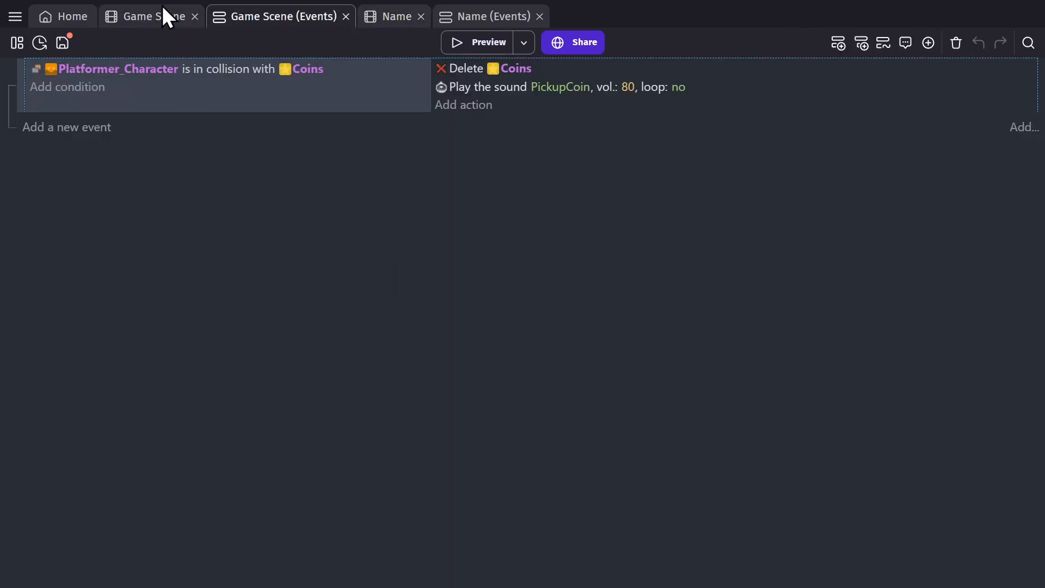
{"action": "left_click", "coordinate": [151, 16]}
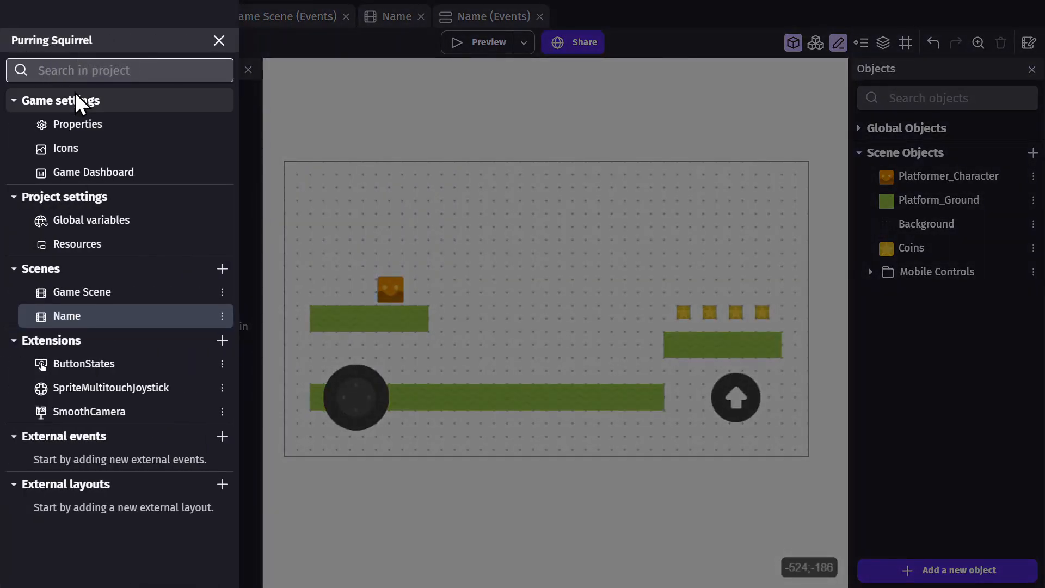
{"action": "left_click", "coordinate": [78, 124]}
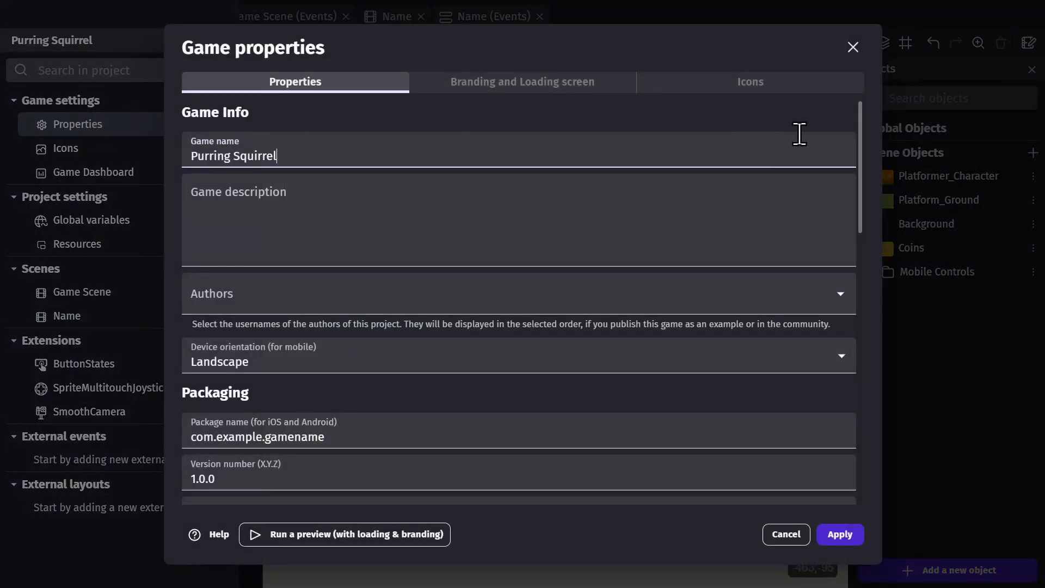
{"action": "scroll", "scroll_direction": "down", "scroll_amount": 3}
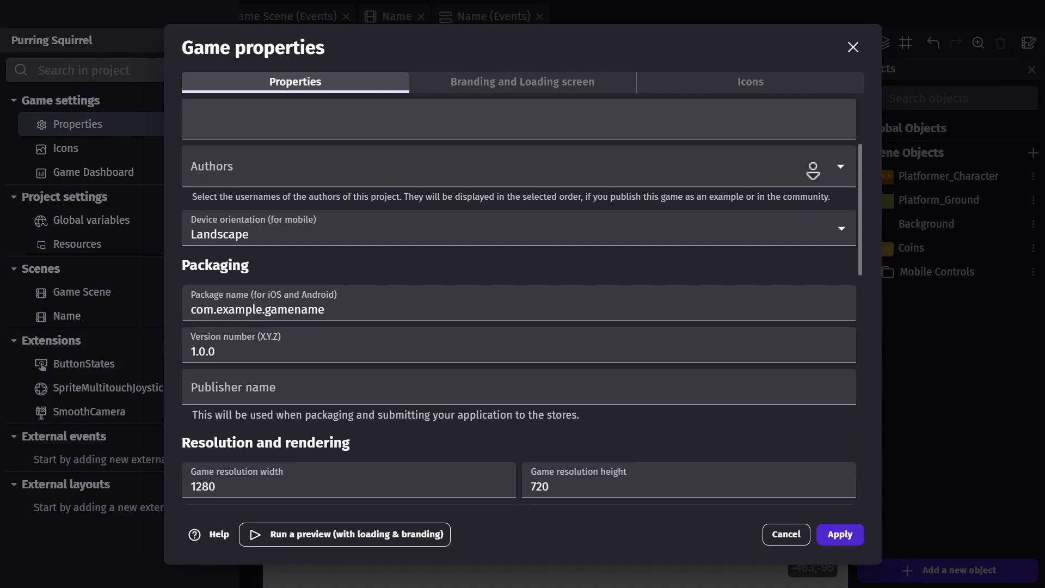
{"action": "scroll", "scroll_direction": "down", "scroll_amount": 3}
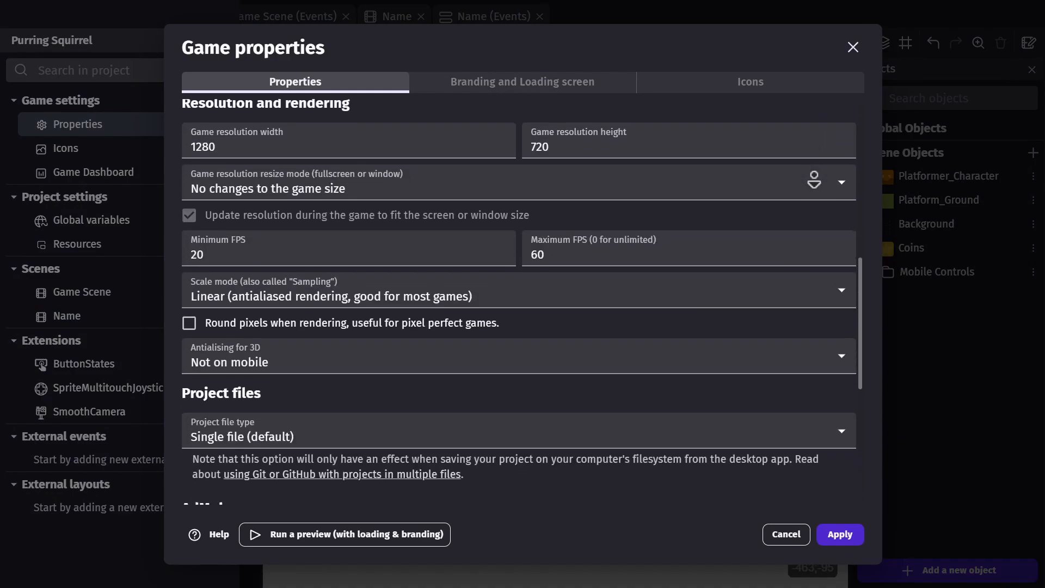
{"action": "scroll", "scroll_direction": "down", "scroll_amount": 3}
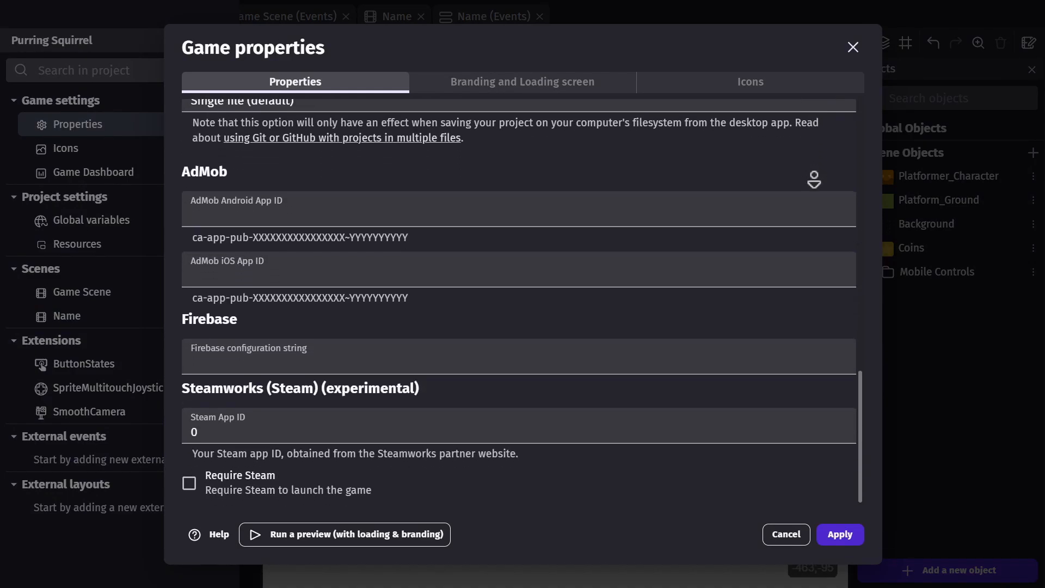
{"action": "left_click", "coordinate": [522, 81]}
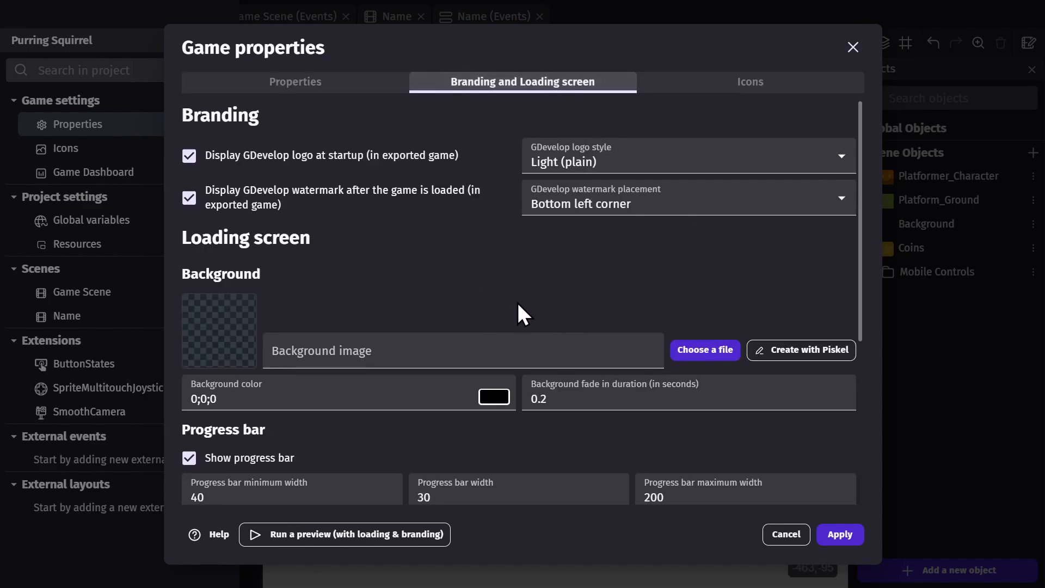
{"action": "left_click", "coordinate": [748, 81]}
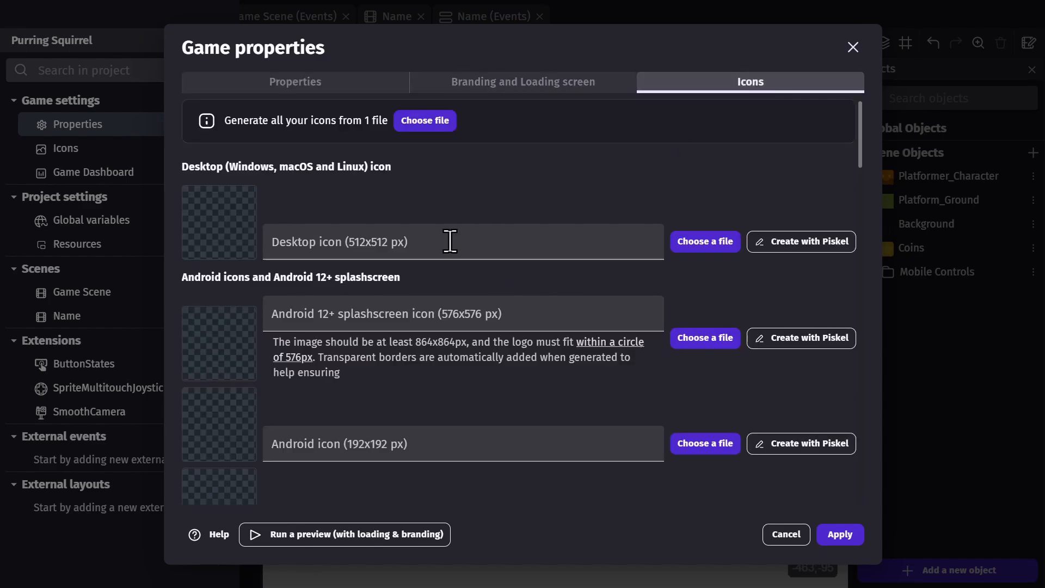
{"action": "mouse_move", "coordinate": [722, 150]}
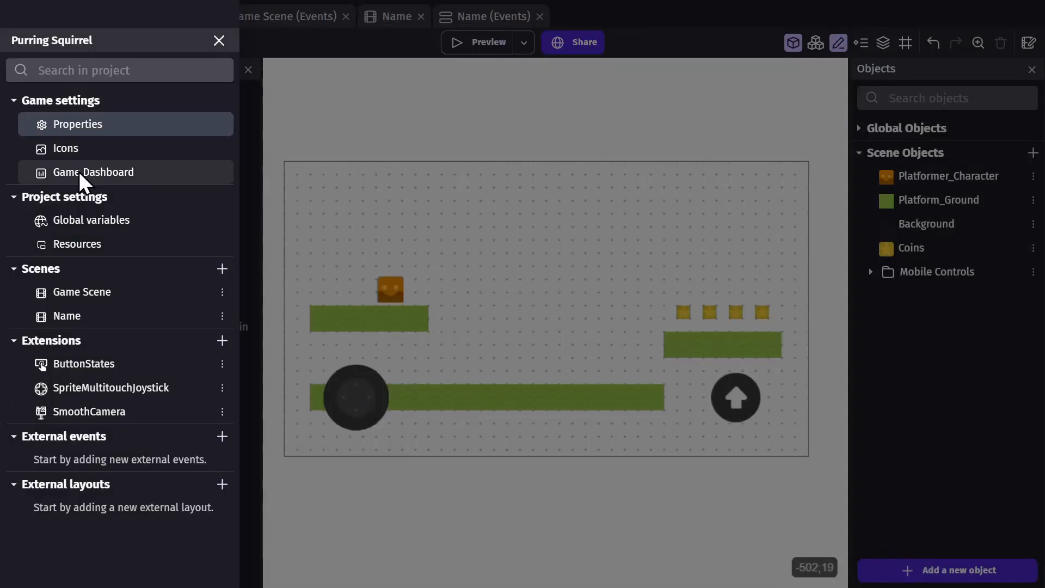
{"action": "left_click", "coordinate": [96, 172]}
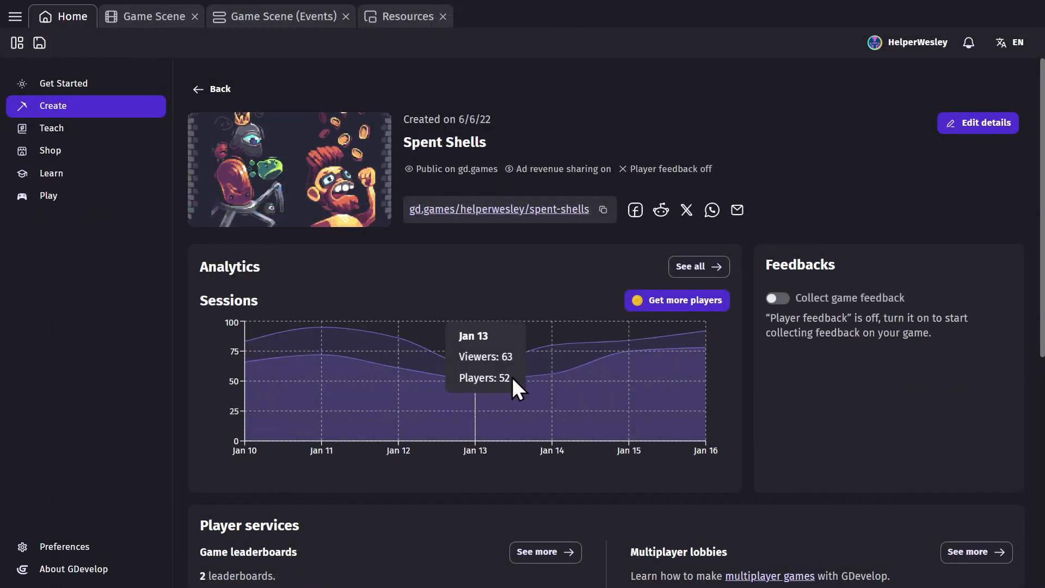
{"action": "left_click", "coordinate": [698, 266]}
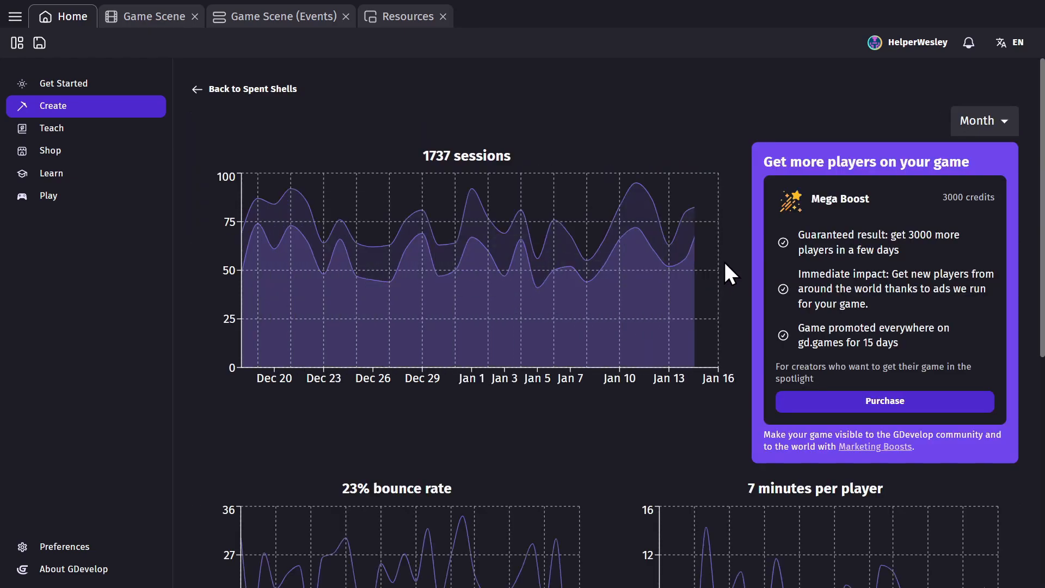
{"action": "scroll", "scroll_direction": "down", "scroll_amount": 3}
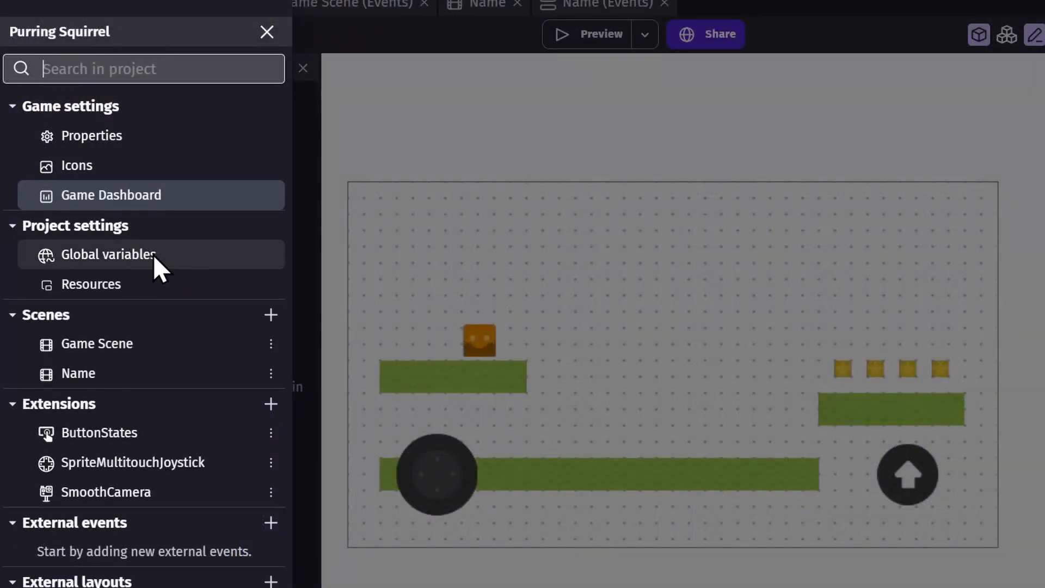
- Show the Resources list from Project settings and close the Project Manager
{"action": "left_click", "coordinate": [89, 284]}
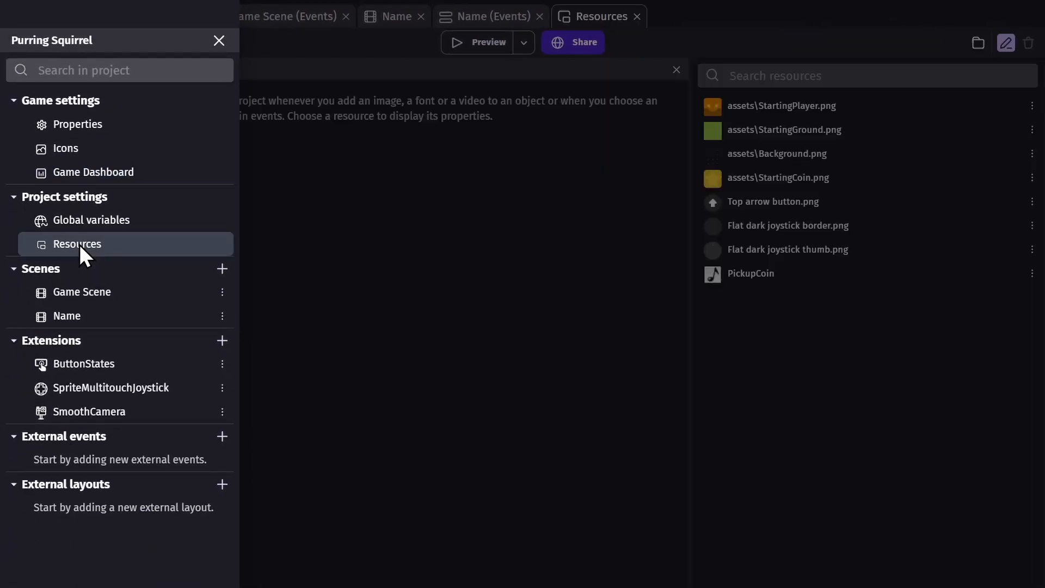
{"action": "left_click", "coordinate": [218, 40]}
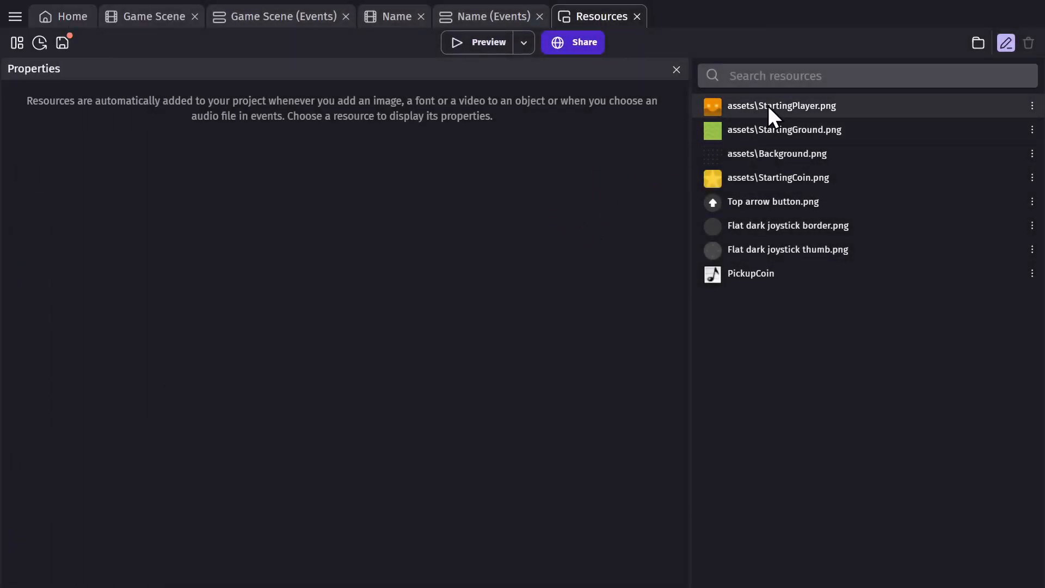
- Preview StartingPlayer.png and turn its image smoothing off, then back on
{"action": "left_click", "coordinate": [781, 105]}
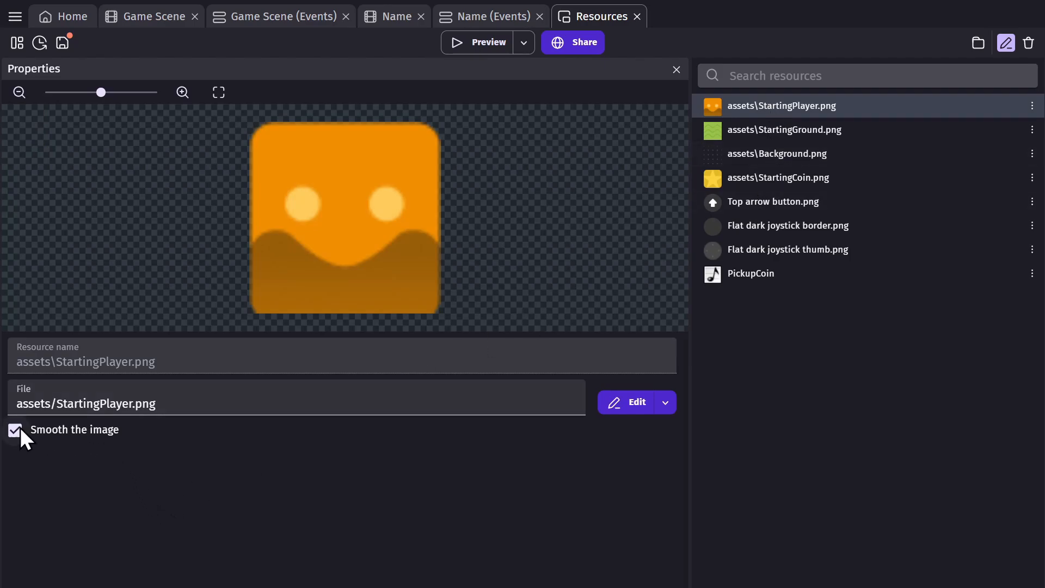
{"action": "left_click", "coordinate": [15, 430]}
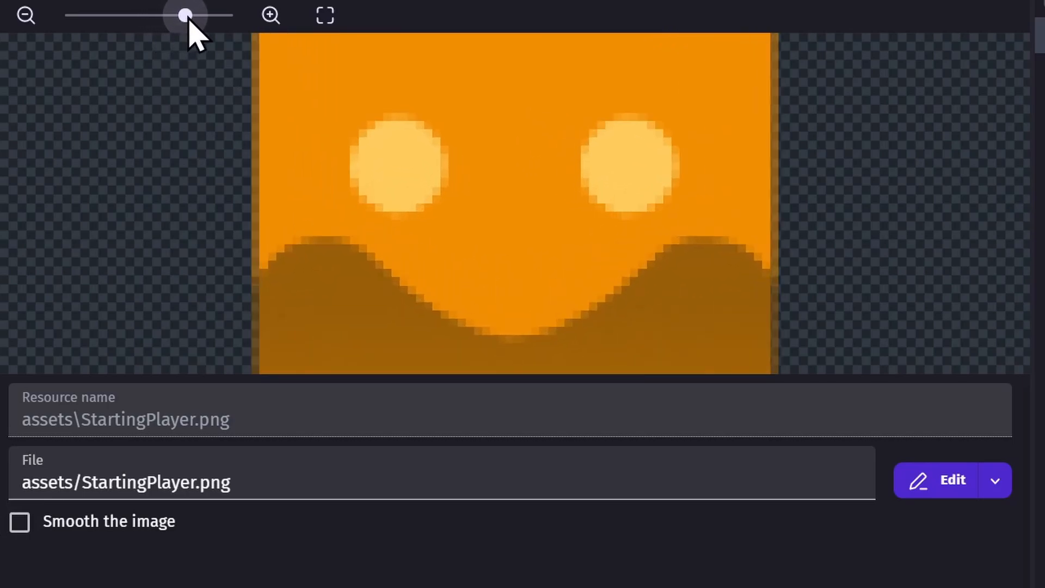
{"action": "left_click", "coordinate": [20, 521]}
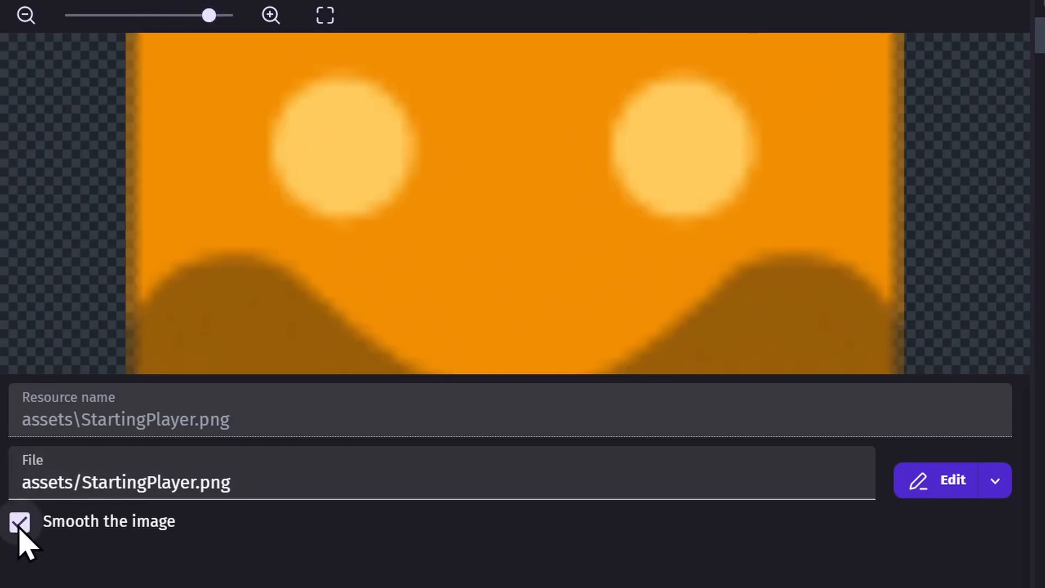